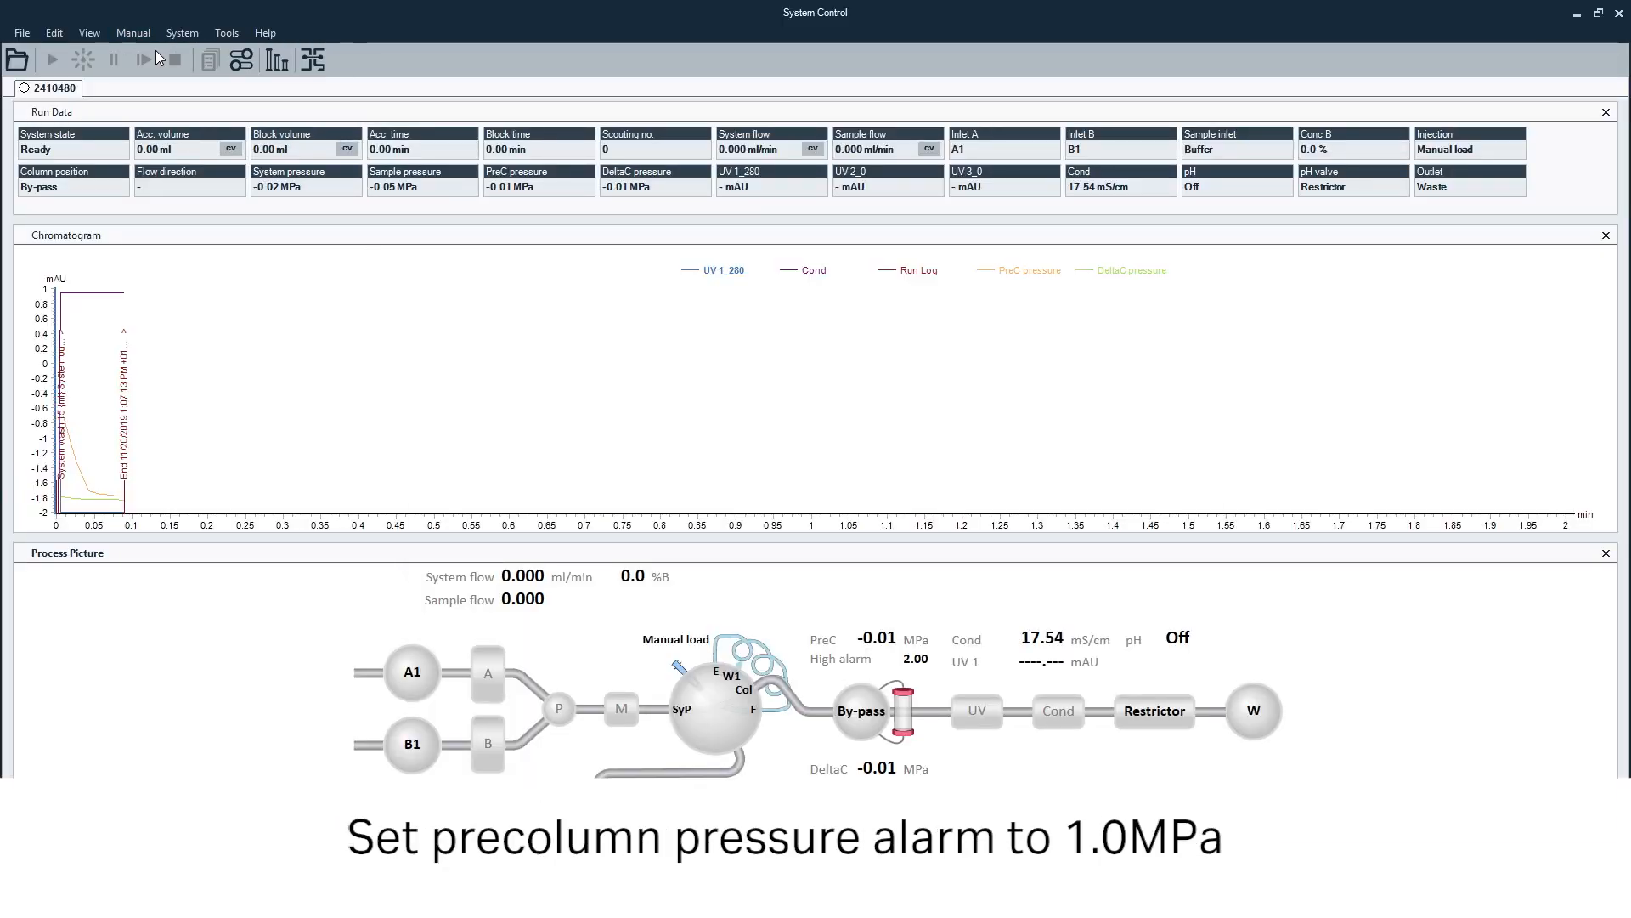
# Step: Select the Alarm pre column pressure manual instruction and lower its high alarm to 1.00 MPa
pyautogui.click(132, 32)
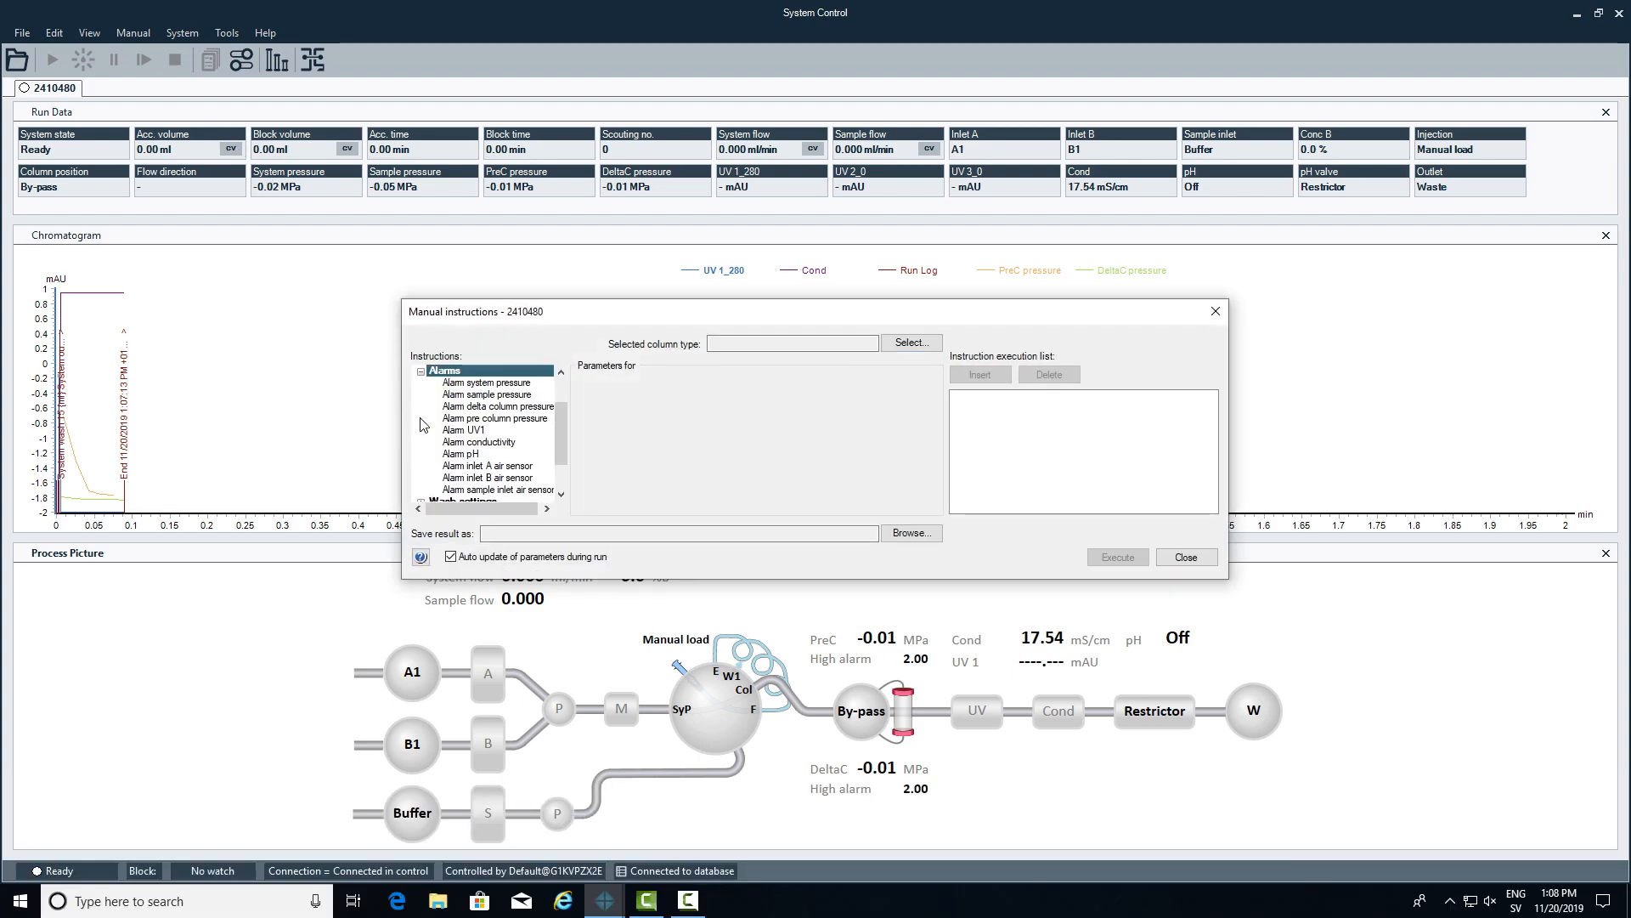
pyautogui.click(496, 418)
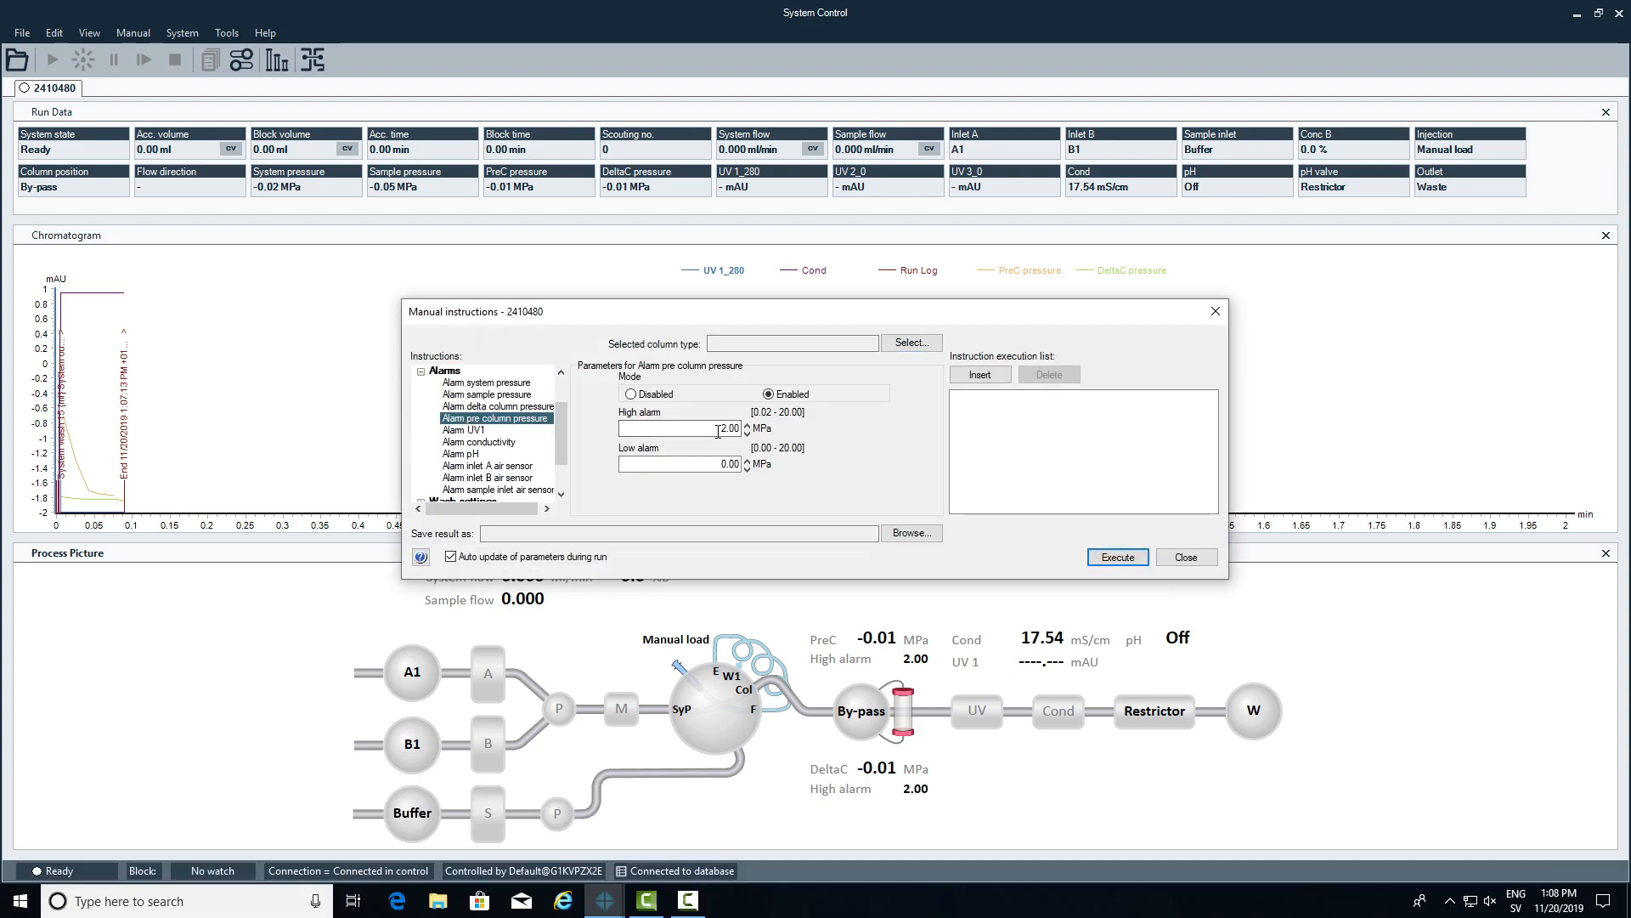
pyautogui.write('11')
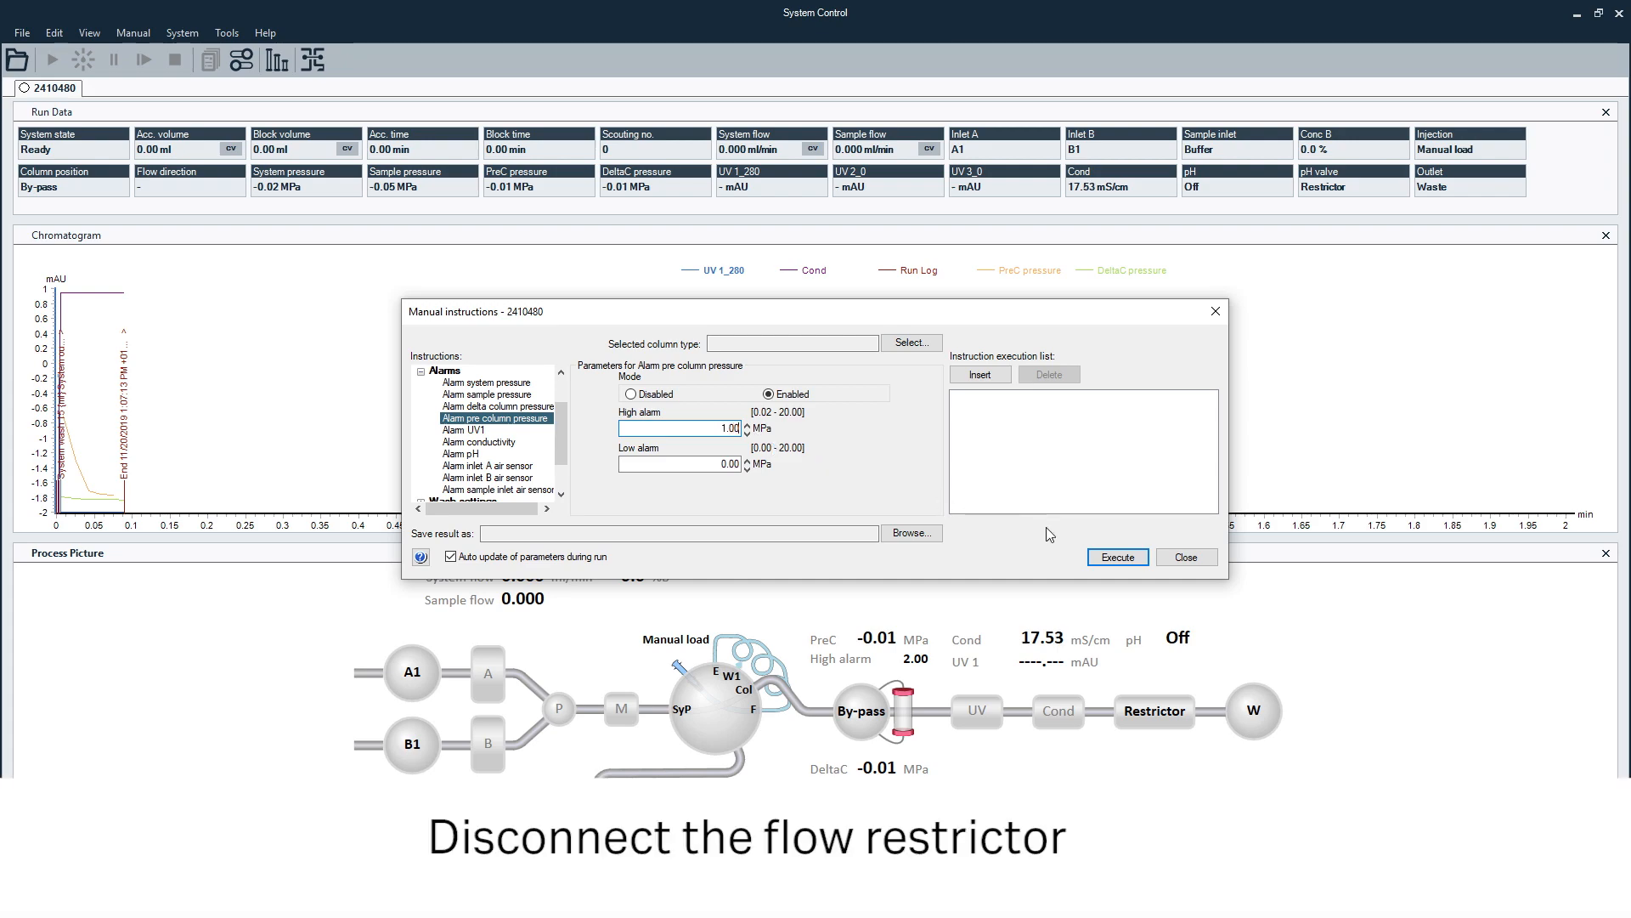
# Step: Execute the 1.00 MPa alarm and set the restrictor valve to By-pass both
pyautogui.click(1116, 557)
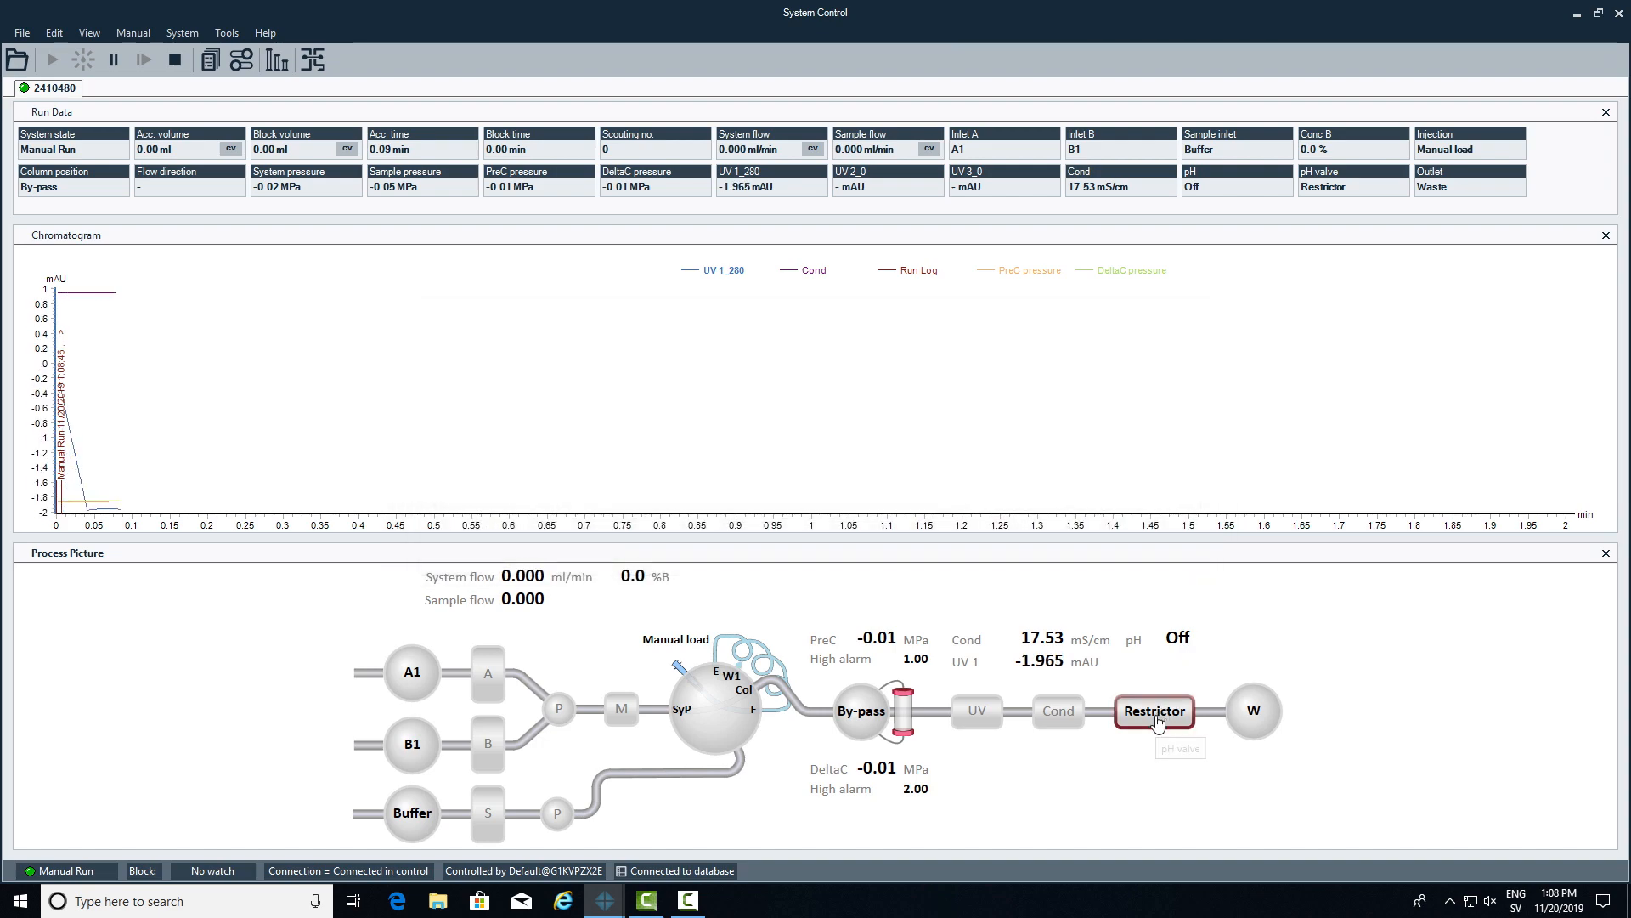
pyautogui.click(1154, 711)
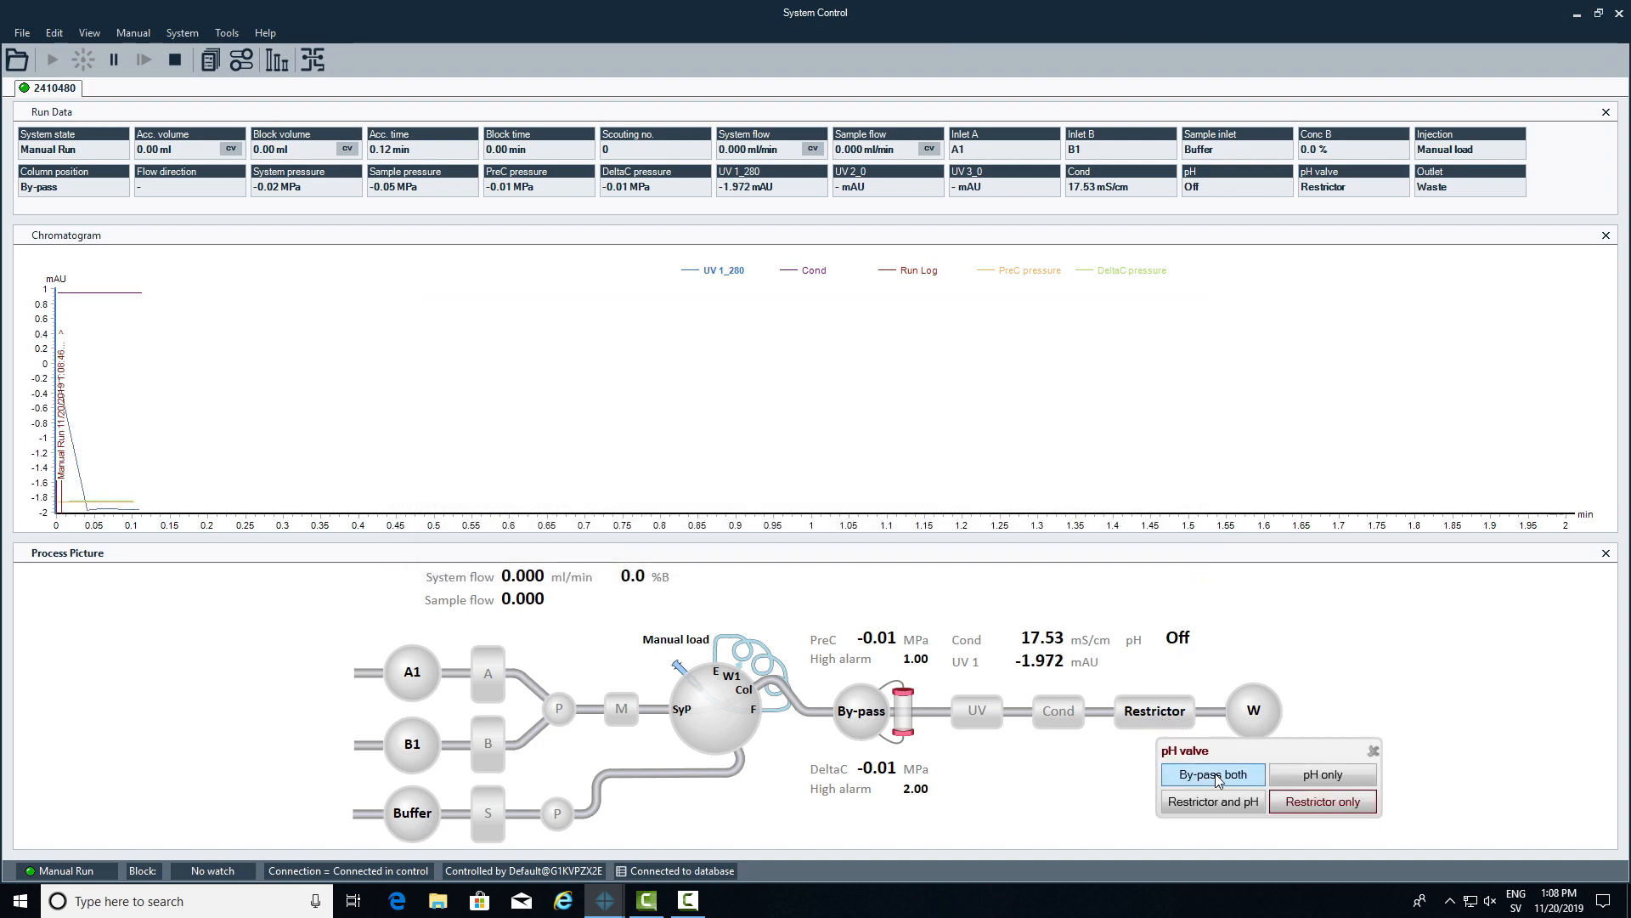
pyautogui.click(1212, 775)
pyautogui.write('5')
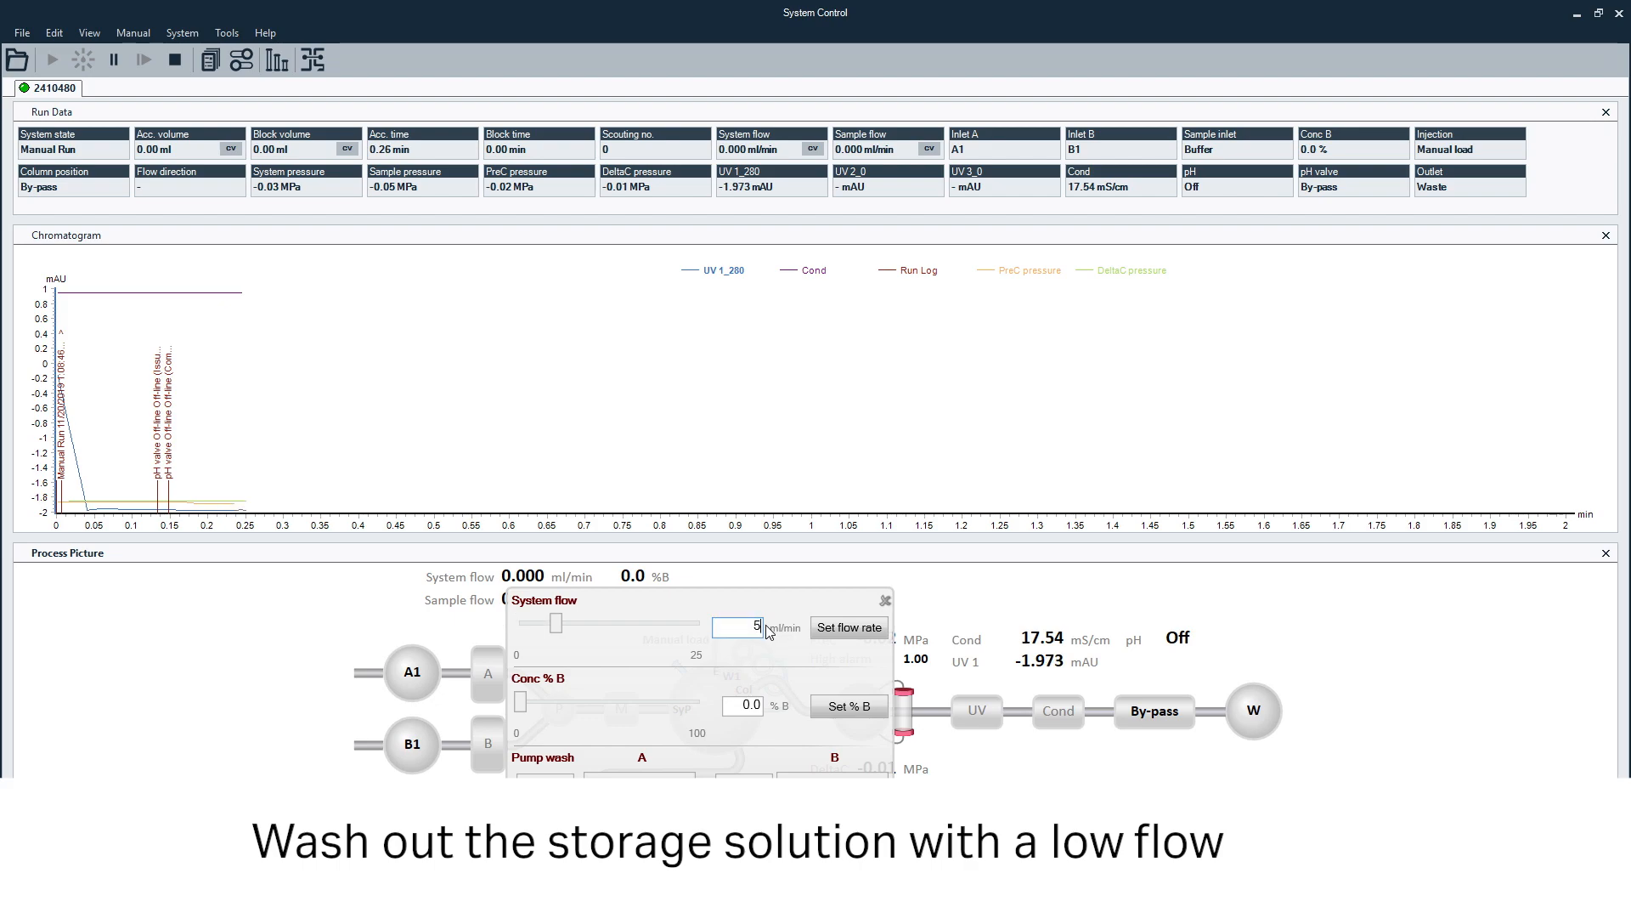
# Step: Run the pump at 5 ml/min system flow and bring up the column valve positions
pyautogui.click(848, 627)
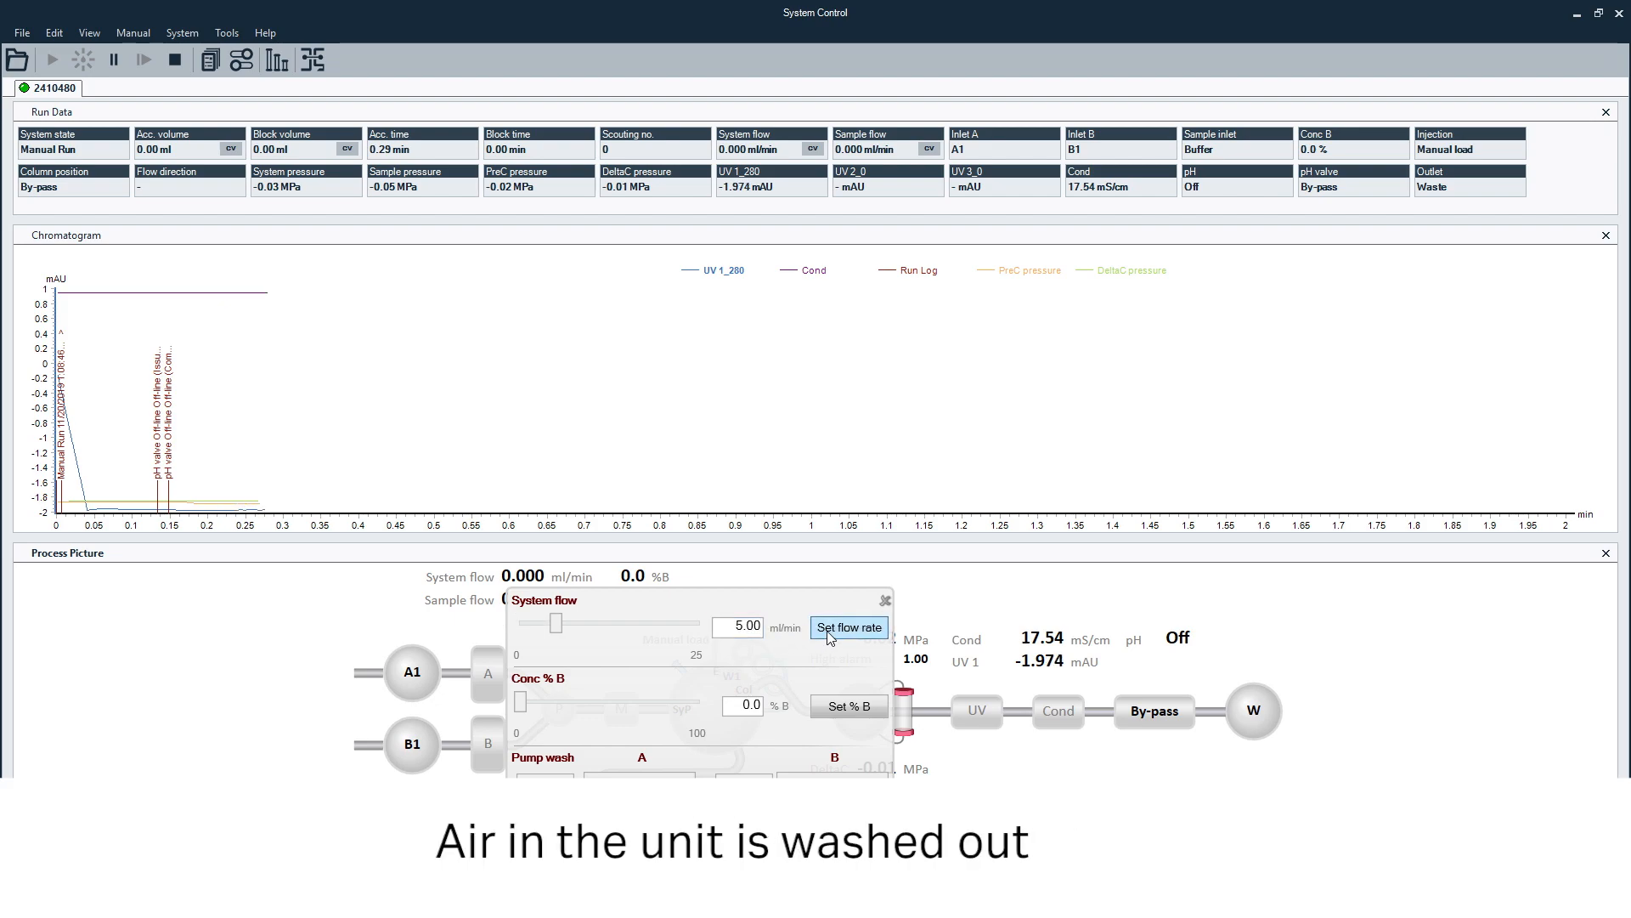
pyautogui.click(848, 627)
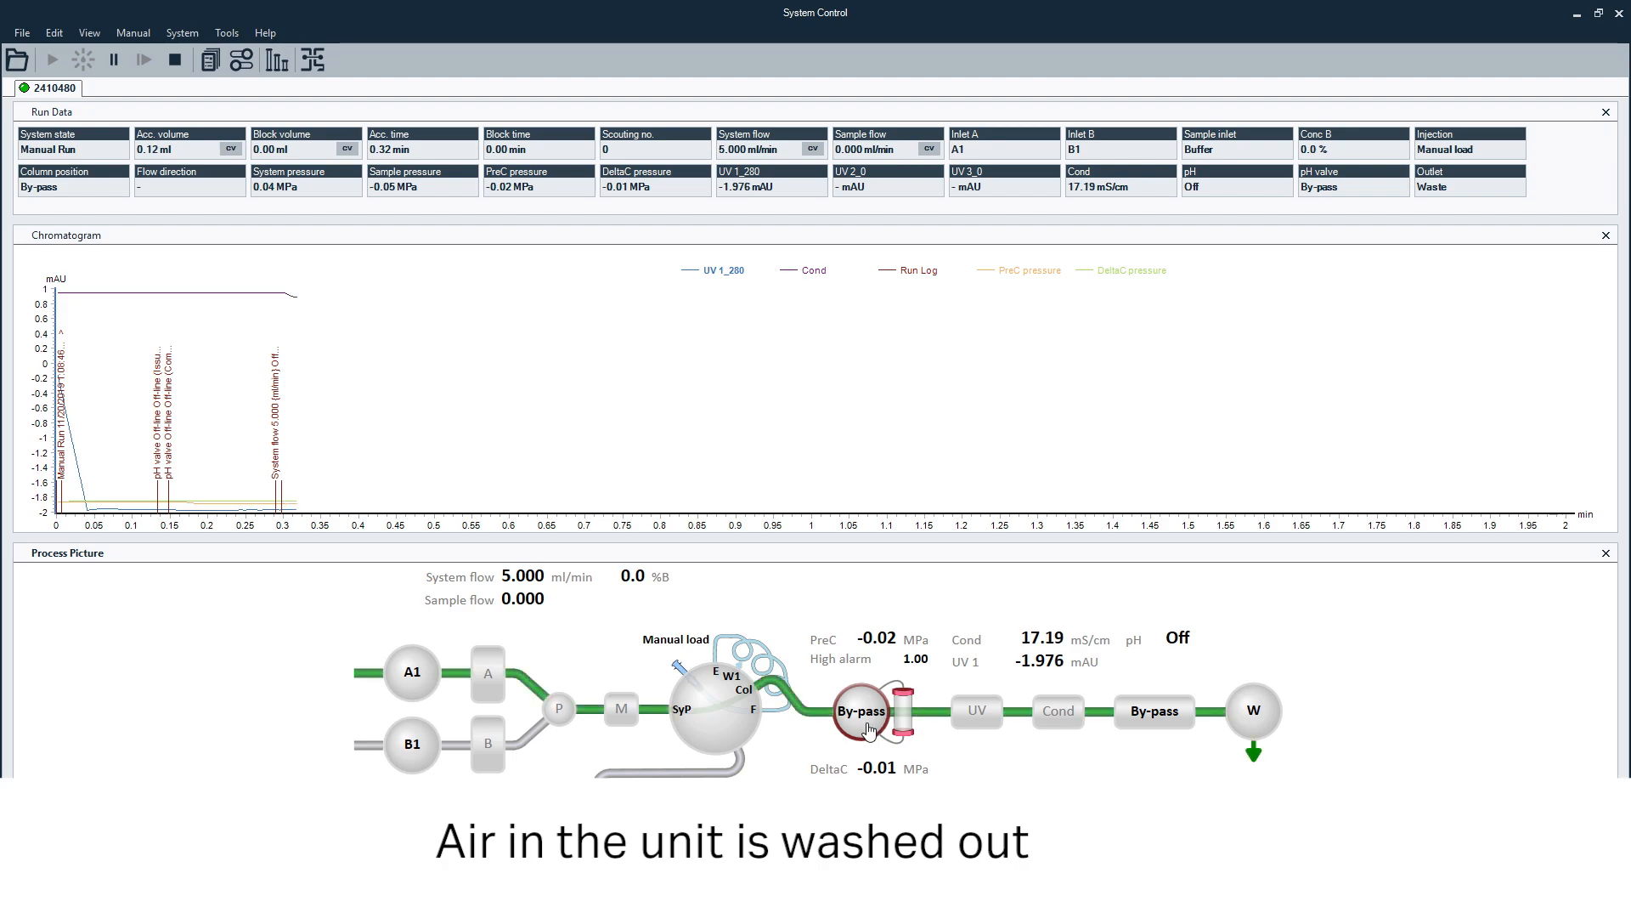
pyautogui.click(860, 711)
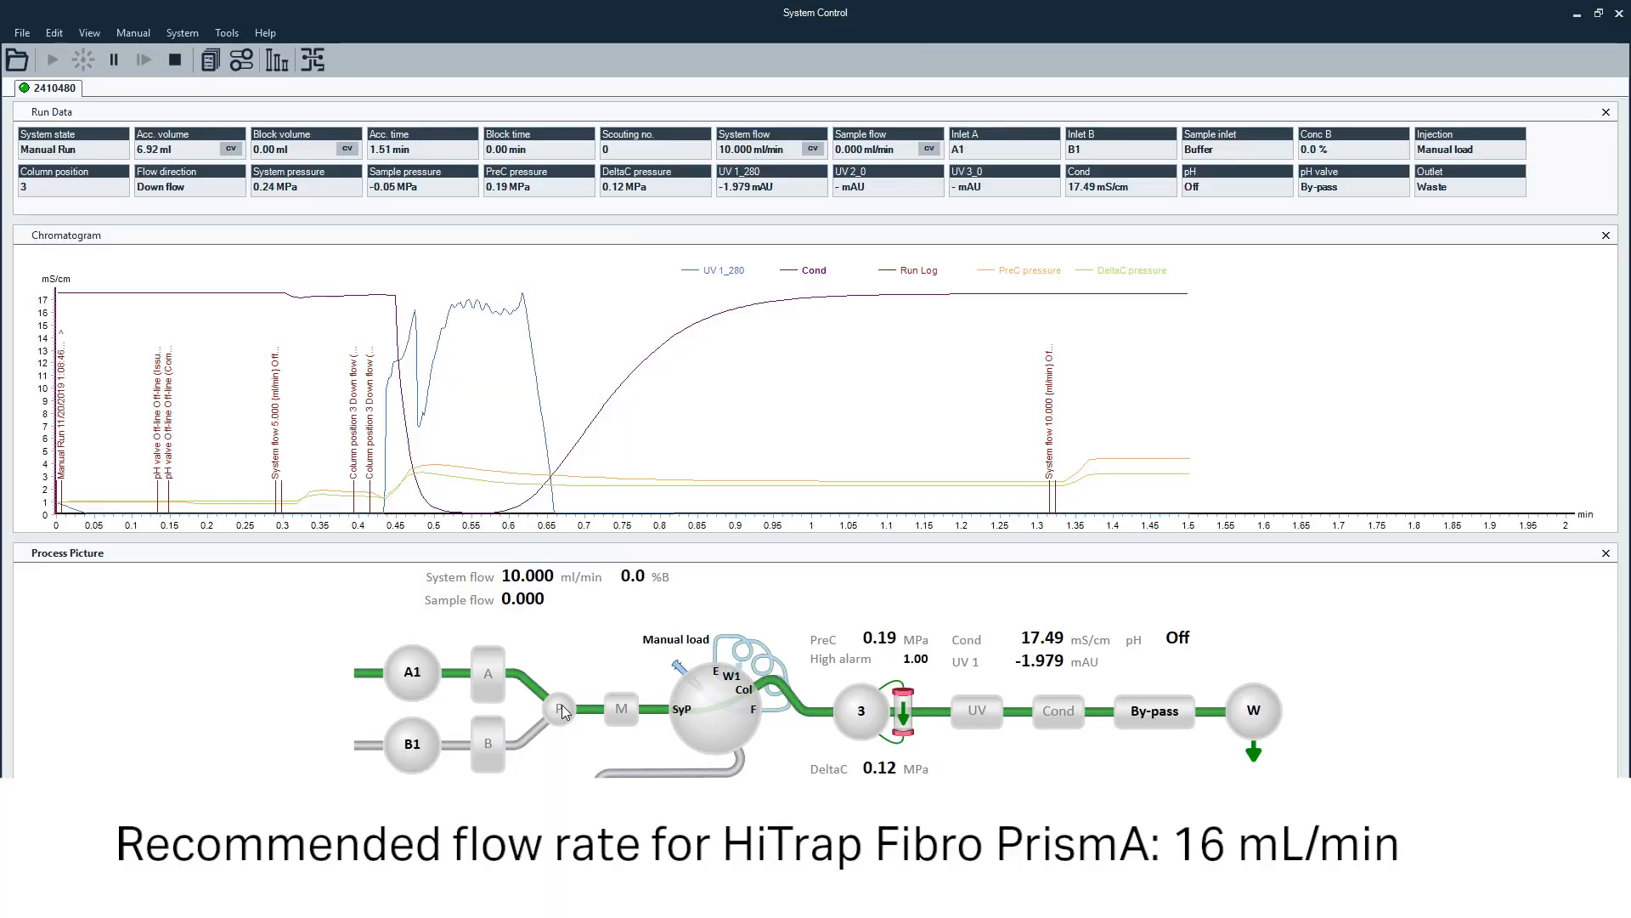
# Step: Raise the system flow from 10 toward 16 ml/min through column position 3 down flow
pyautogui.click(563, 710)
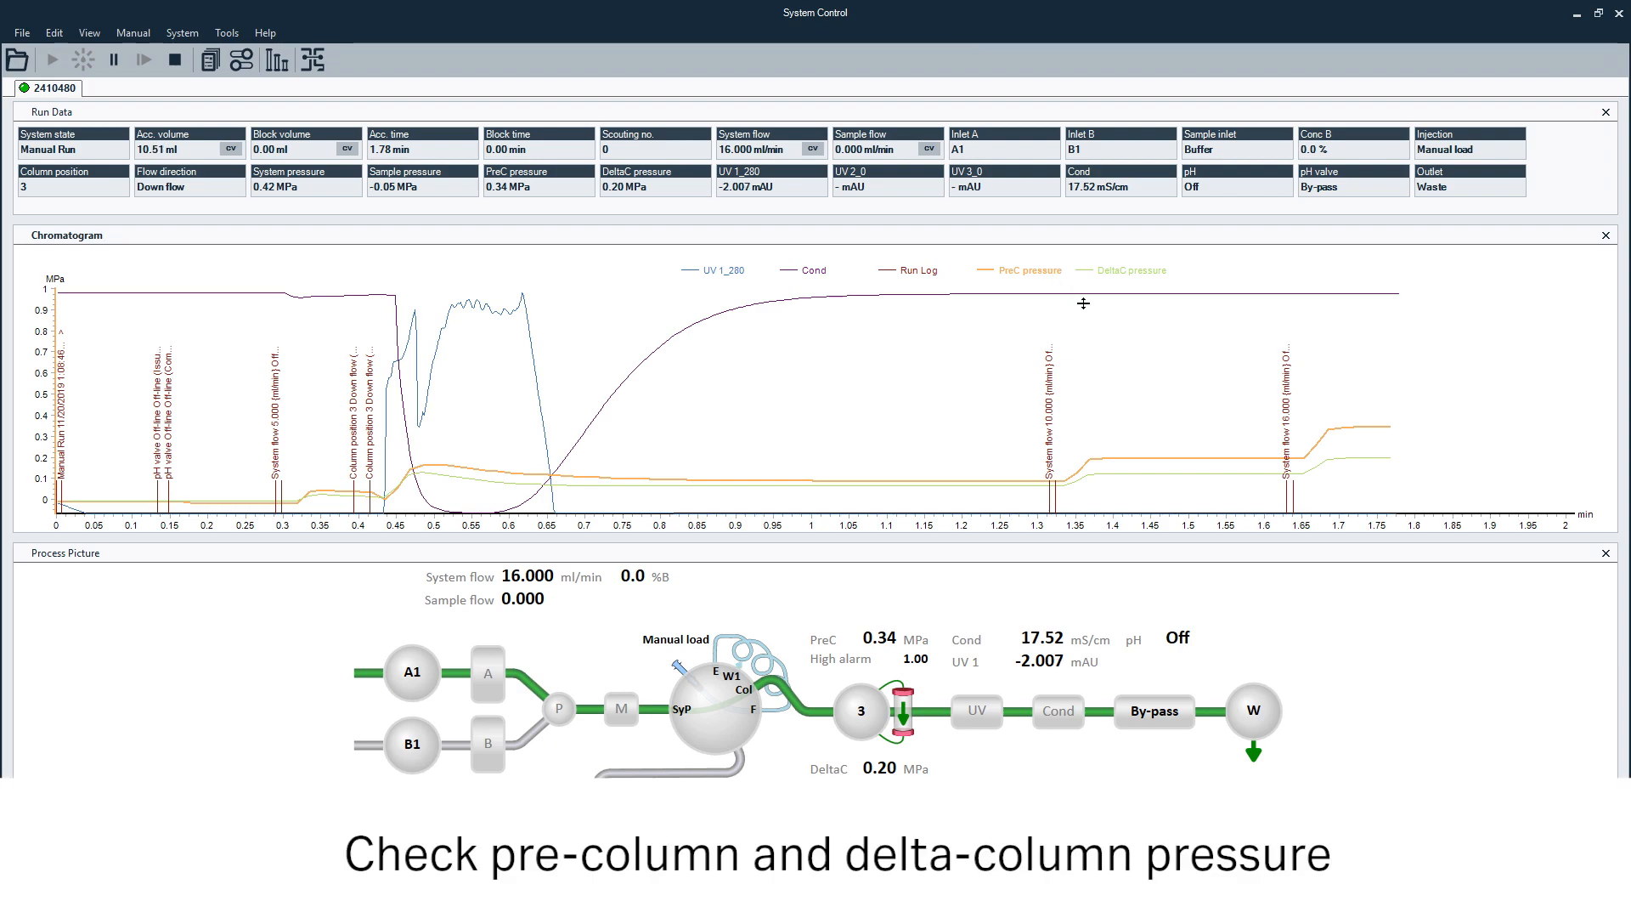
# Step: Bring up the chromatogram's display options while pressures hold at 0.34 and 0.20 MPa
pyautogui.rightClick(1083, 303)
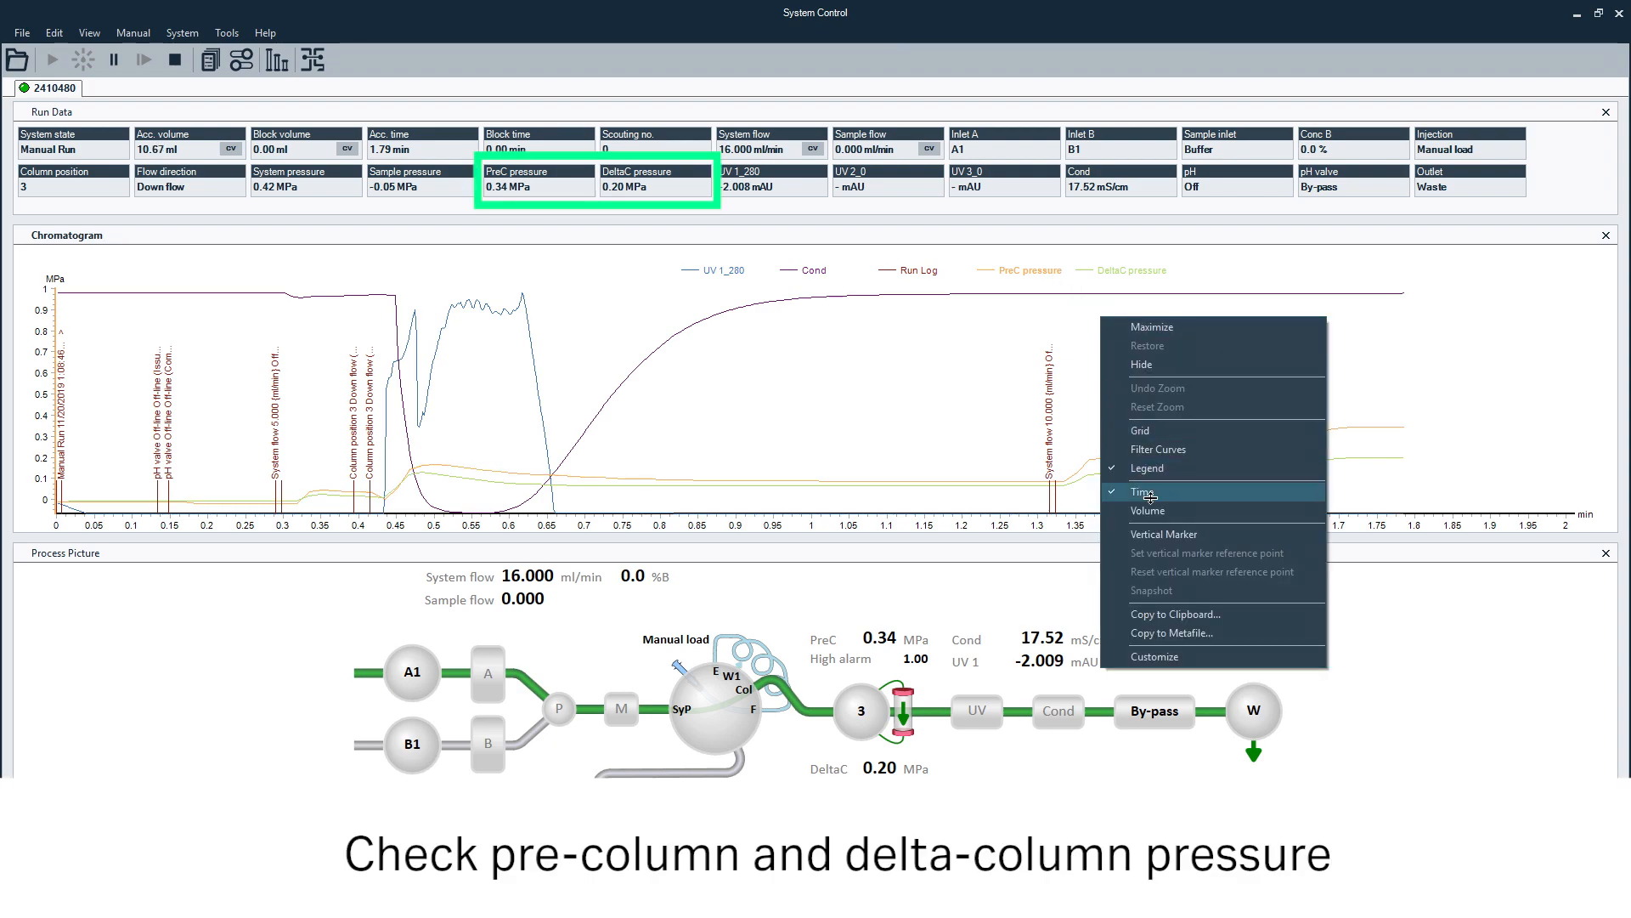